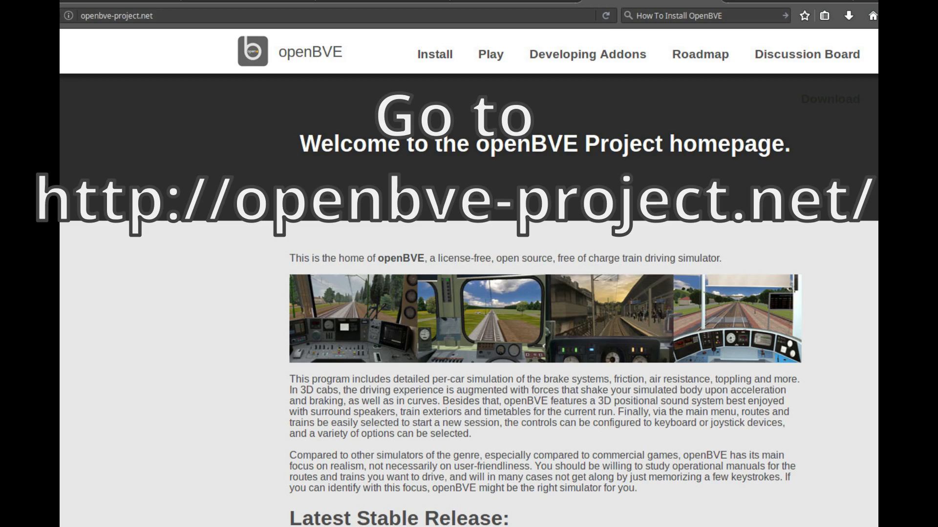
Scroll down the openBVE Project homepage at openbve-project.net.
scroll(down, 3)
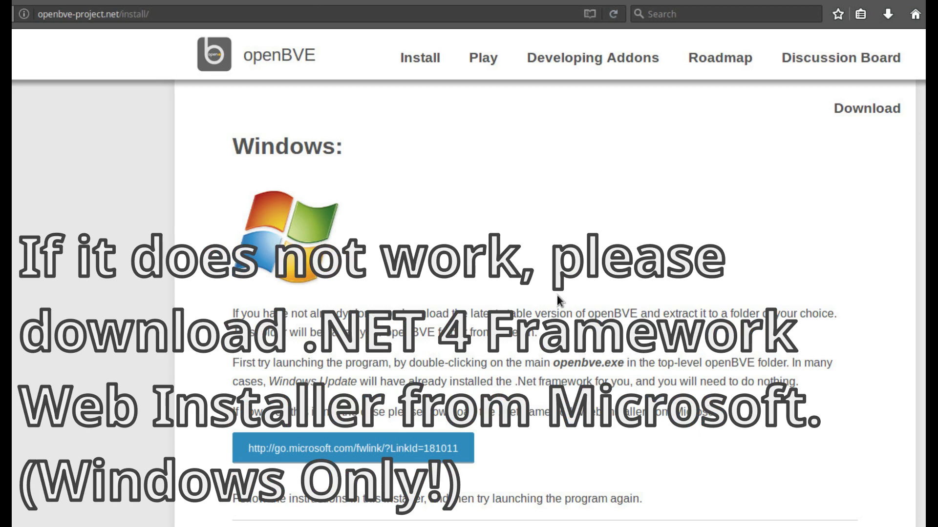
Follow the go.microsoft.com/fwlink/?LinkId=181011 link under Windows to the .NET 4 Web Installer page.
click(343, 449)
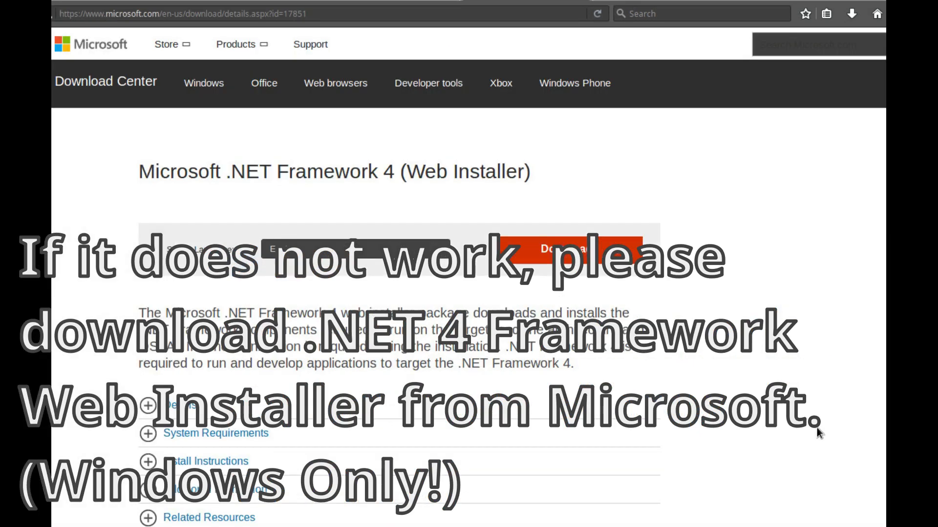
scroll(down, 3)
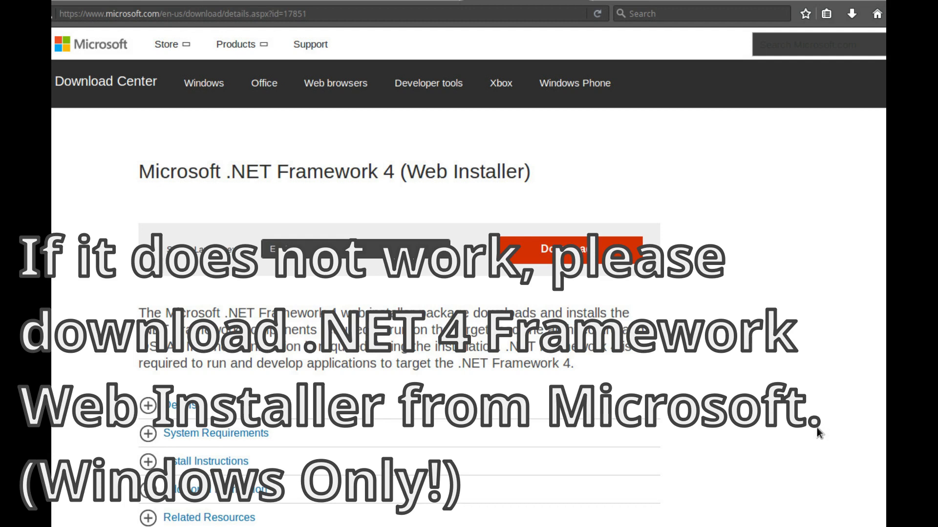